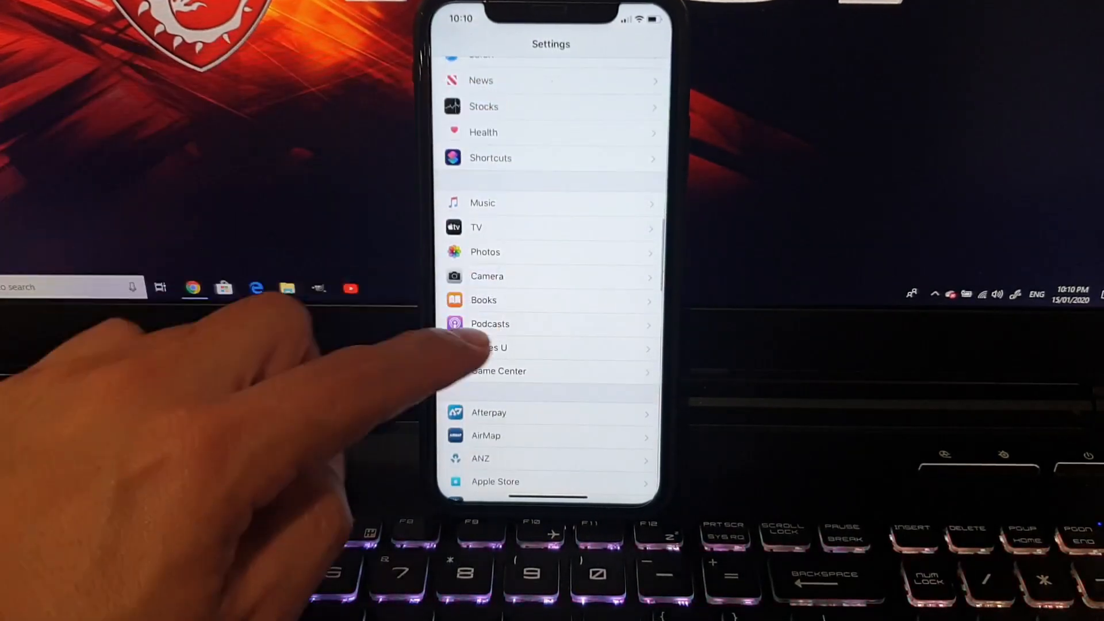
Step: In Photos settings, set Transfer to Mac or PC to Keep Originals
{"action": "left_click", "coordinate": [486, 252]}
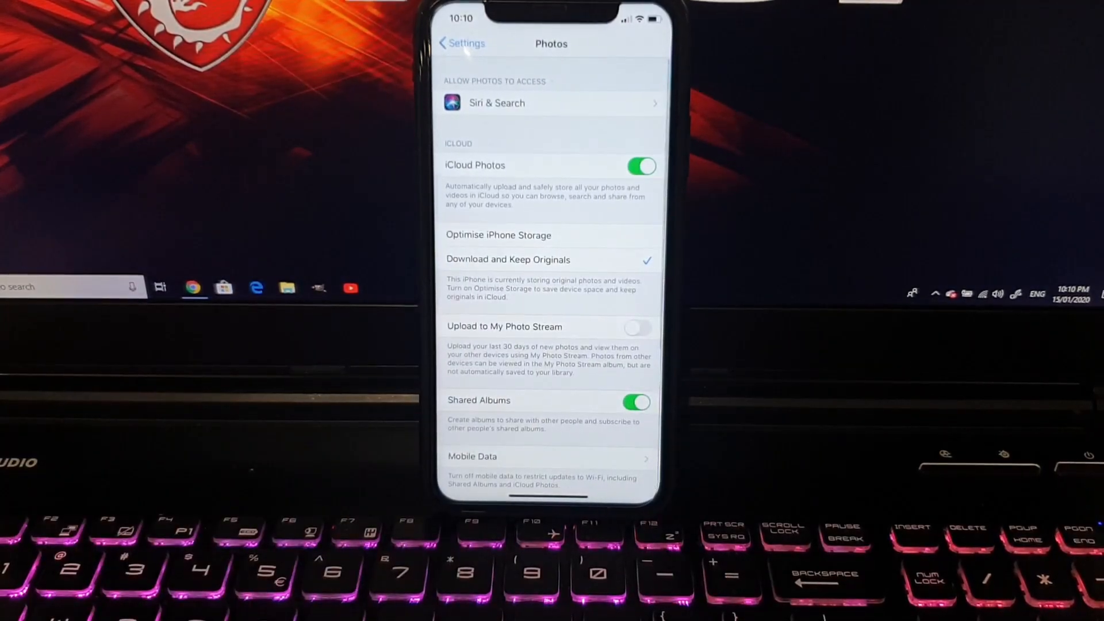
{"action": "scroll", "scroll_direction": "down", "scroll_amount": 3}
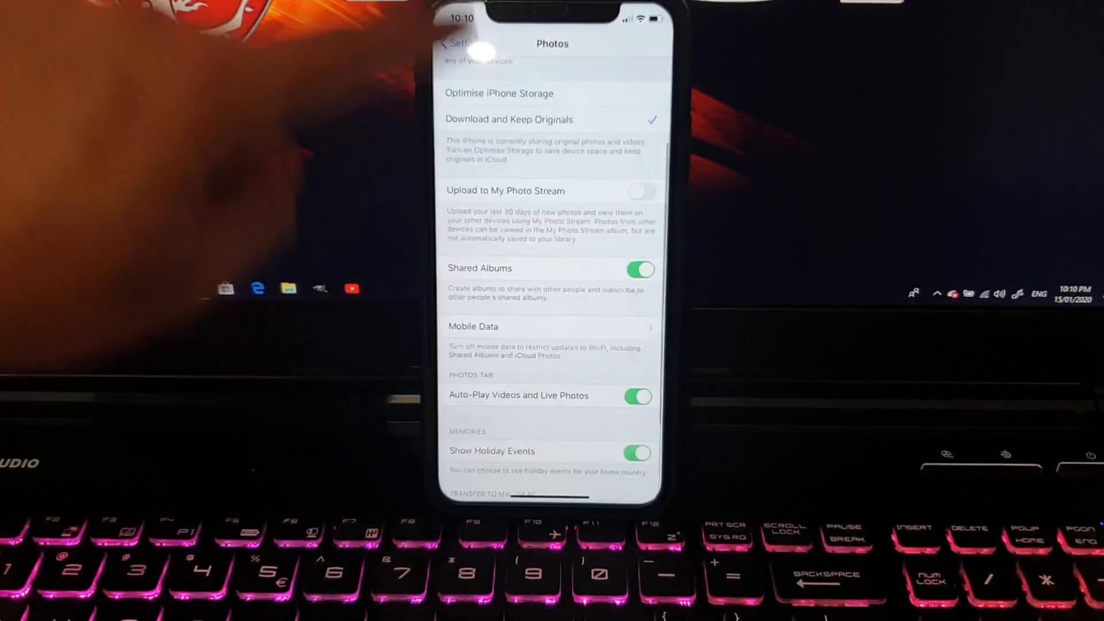
{"action": "scroll", "scroll_direction": "up", "scroll_amount": 3}
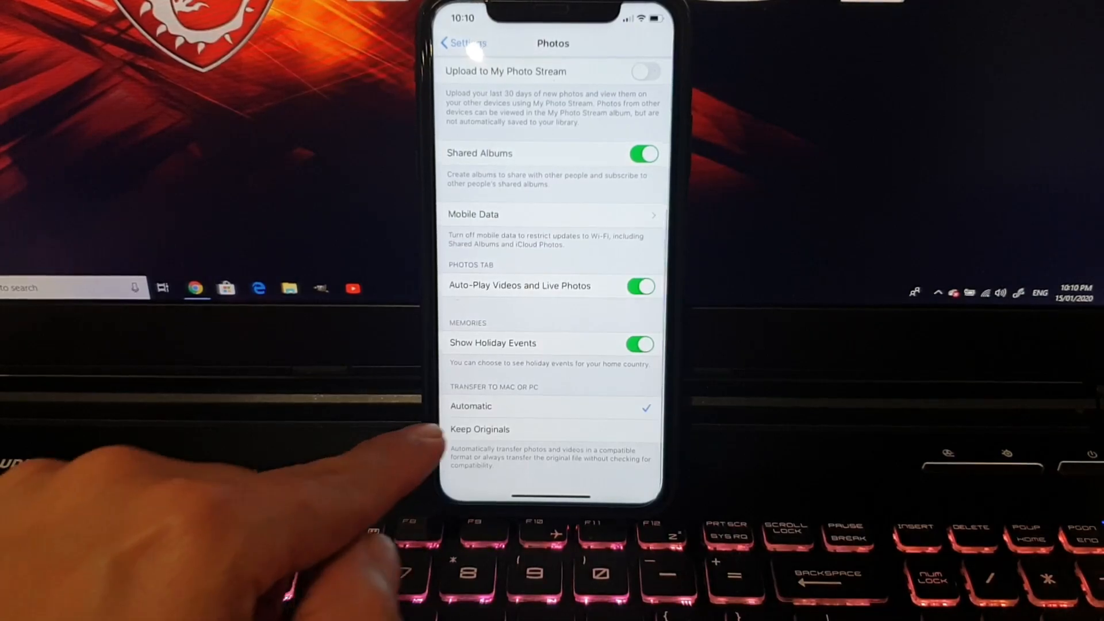
{"action": "left_click", "coordinate": [479, 429]}
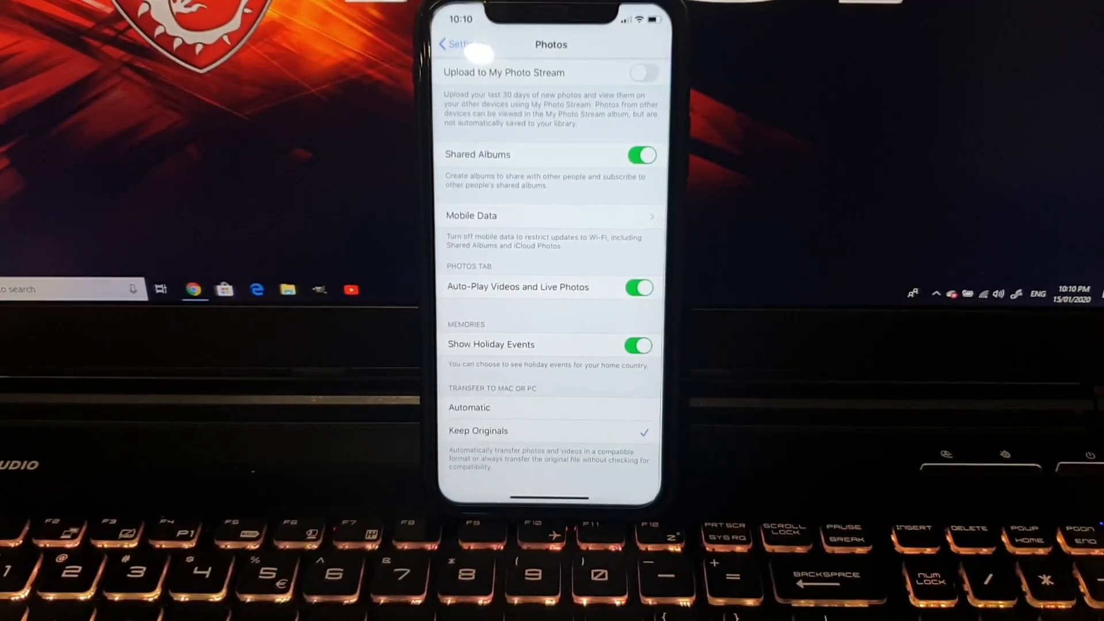